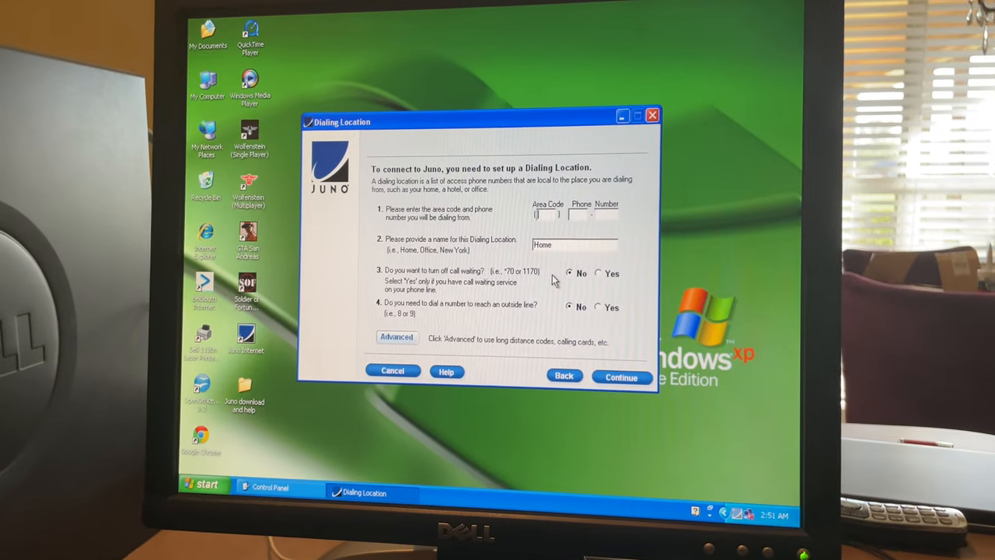
# Save the Home dialing location and choose signing in to an existing account
pyautogui.click(620, 377)
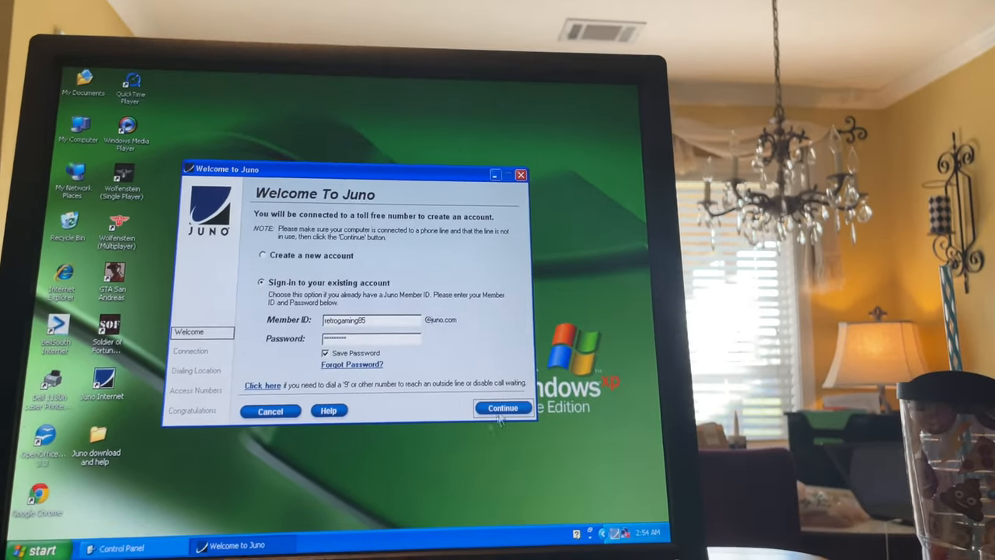
# Continue with the existing account sign-in and start dialing Juno's toll-free number
pyautogui.click(502, 407)
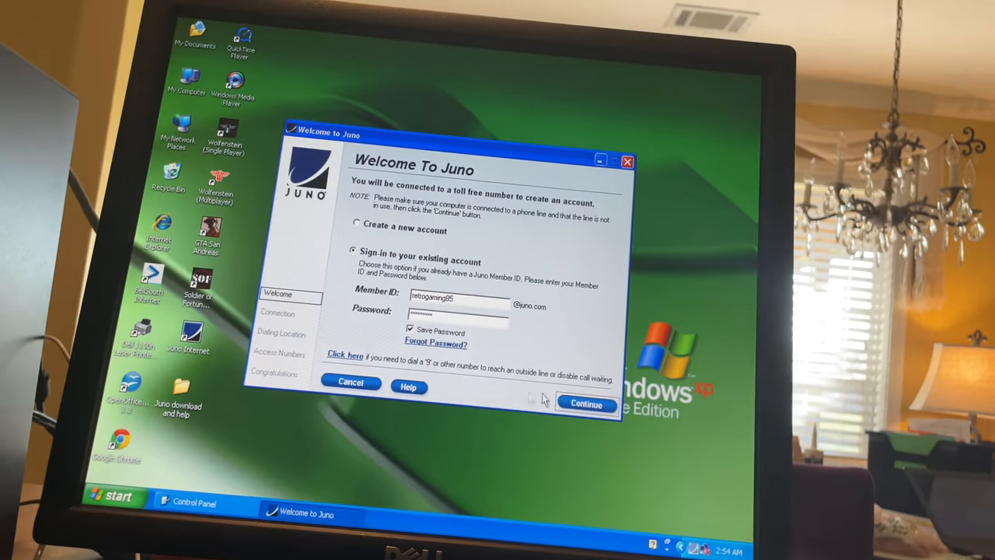
pyautogui.click(586, 403)
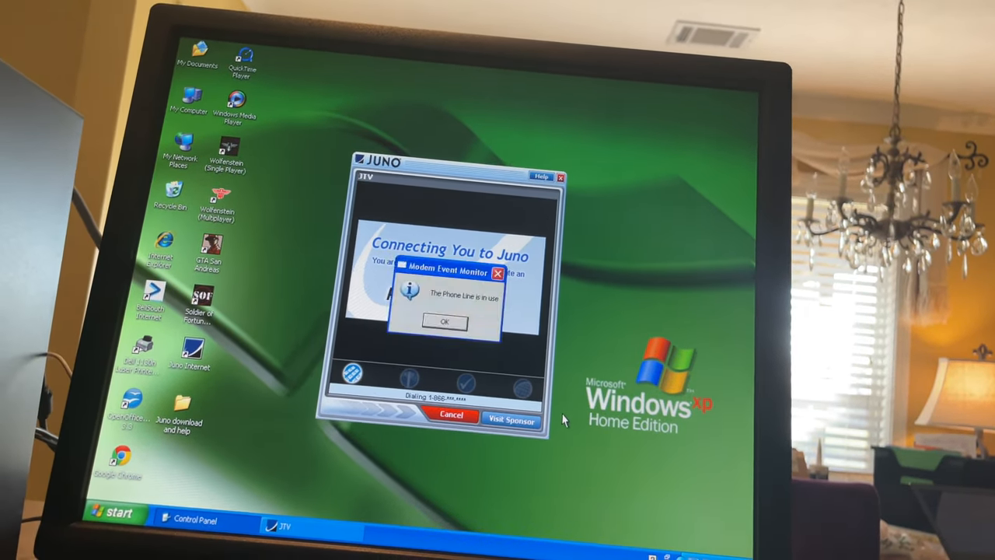
# Dismiss the phone-line-in-use message and the no-dial-tone error
pyautogui.click(444, 321)
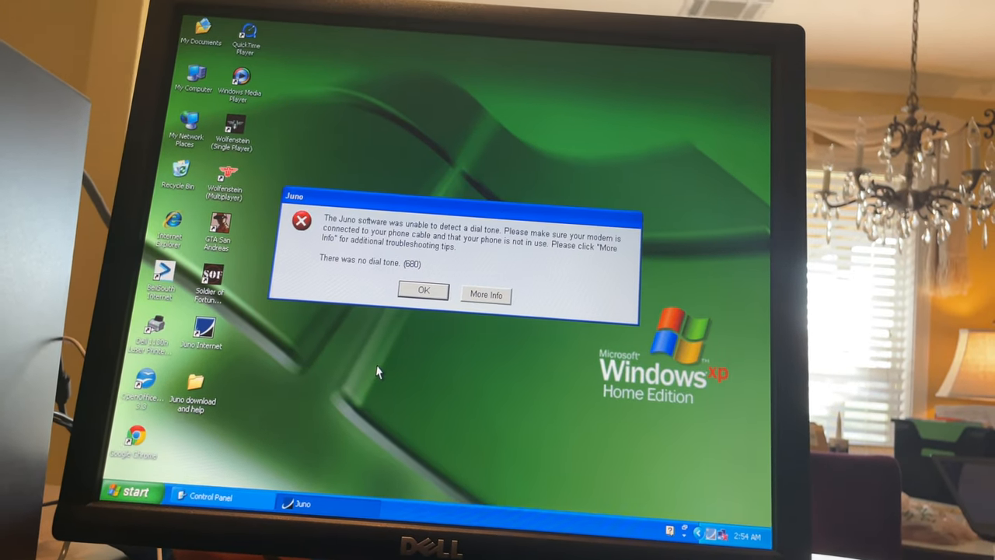
pyautogui.click(422, 290)
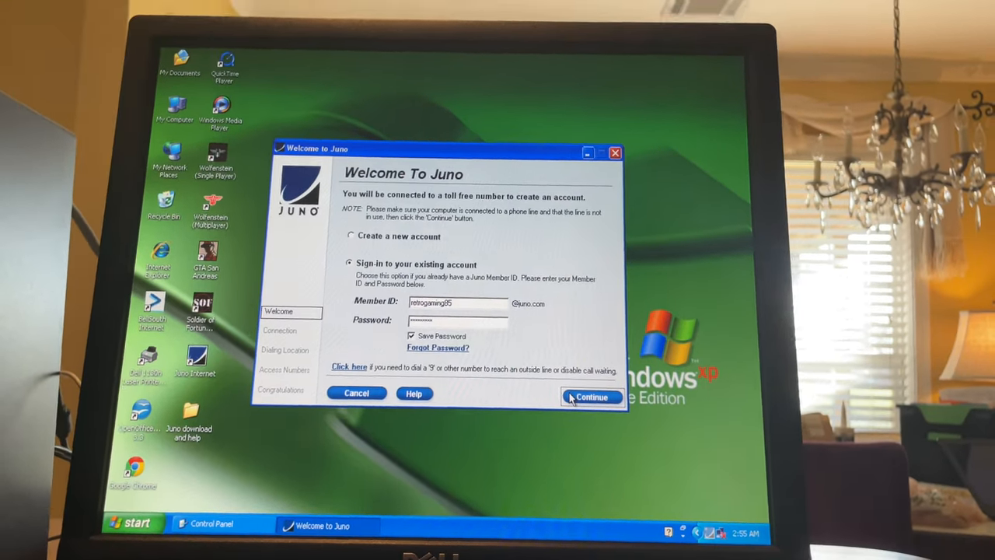
# Retry sign-in, keep the checked Montgomery access numbers, and dial to verify credentials
pyautogui.click(590, 396)
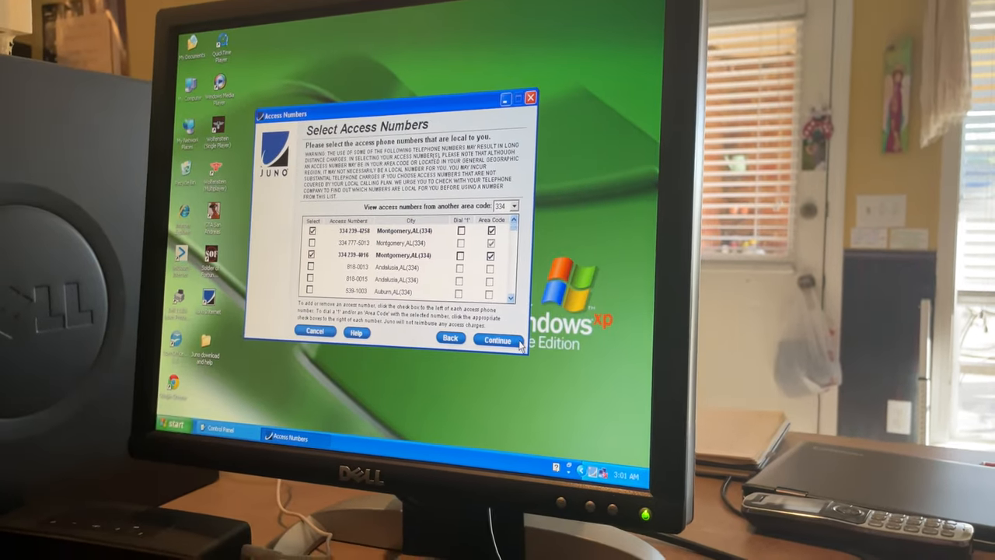
pyautogui.click(497, 340)
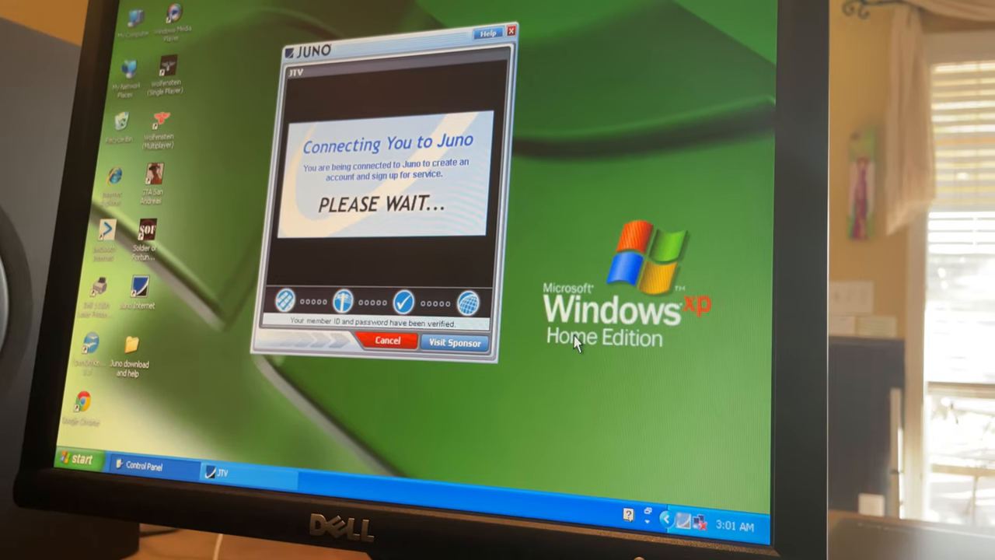
# Proceed to the suggested Montgomery access numbers 819-1552 and 819-1550
pyautogui.click(387, 341)
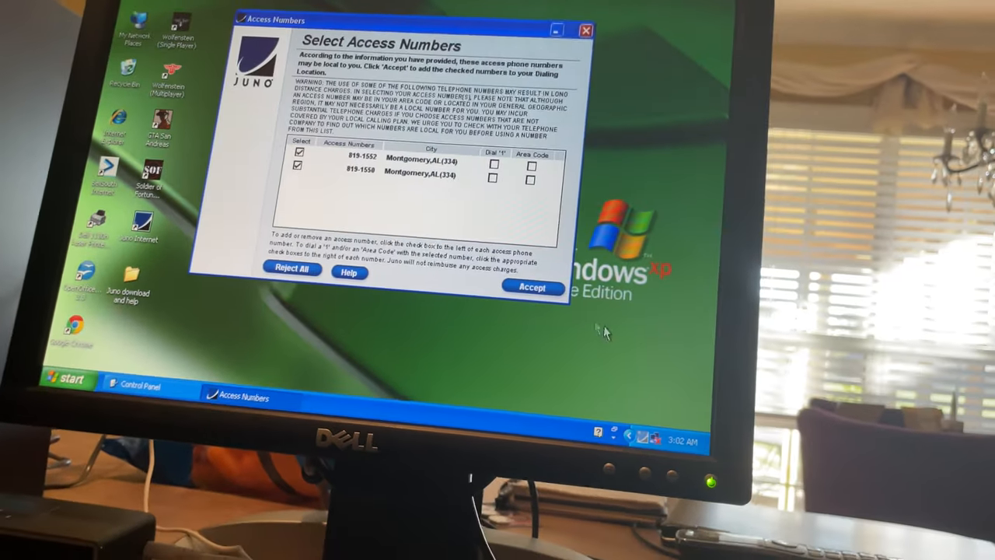
# Accept access numbers 819-1552 and 819-1550, then connect from the Home location
pyautogui.click(531, 287)
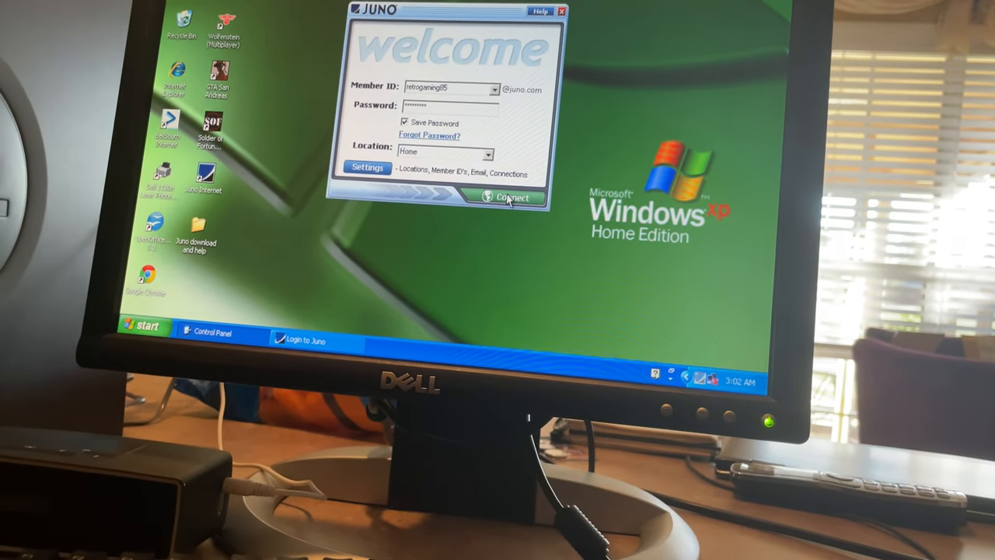
pyautogui.click(509, 196)
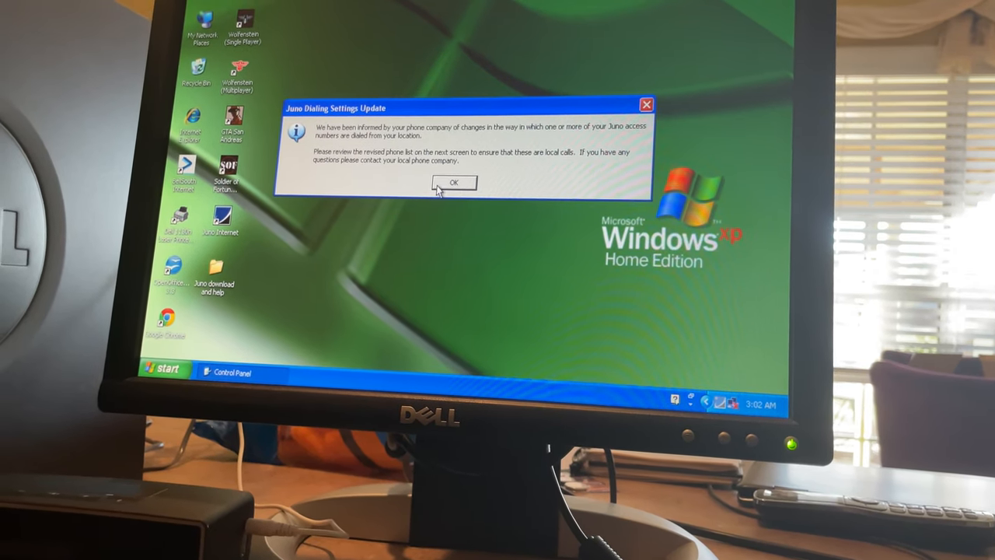
# Acknowledge the dialing settings update and accept the revised access number 819-1552
pyautogui.click(454, 183)
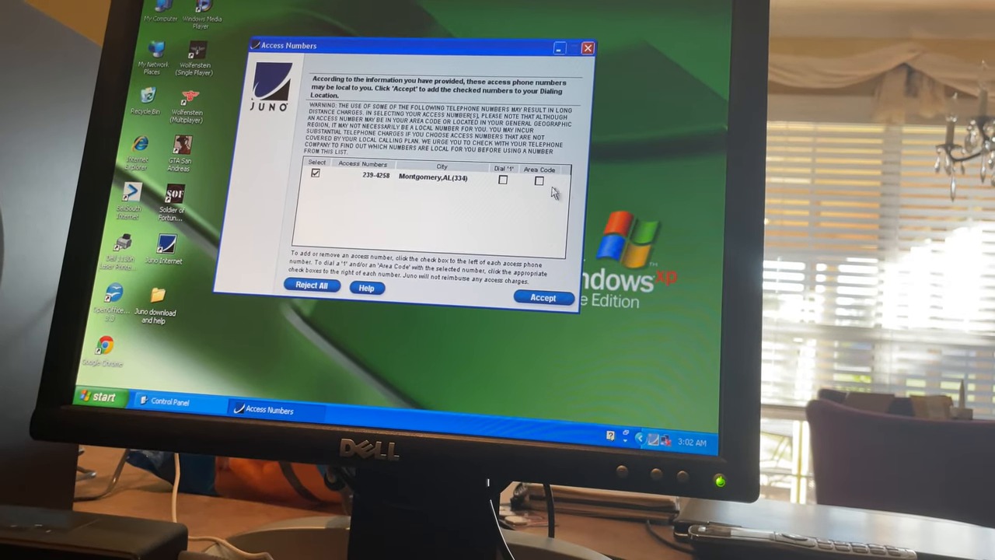
pyautogui.click(544, 298)
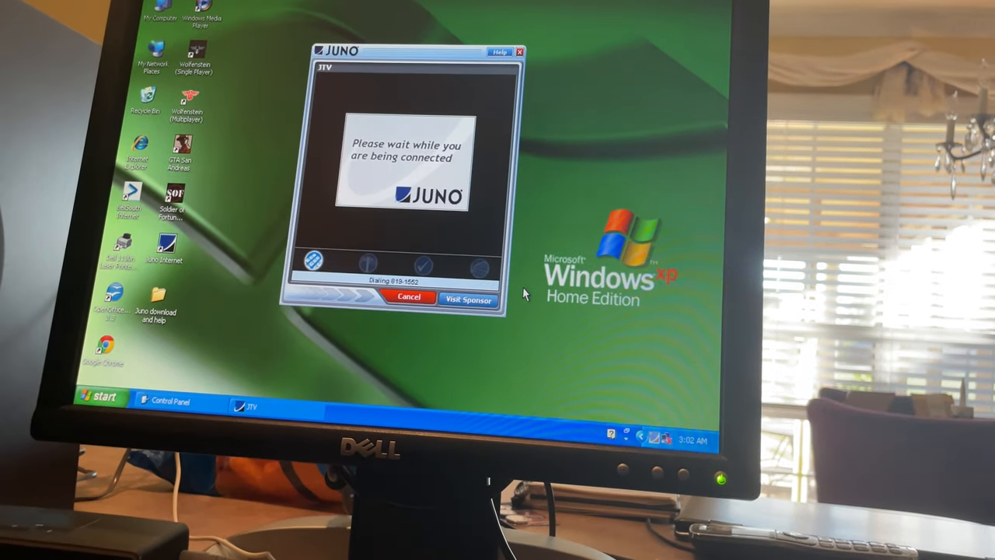